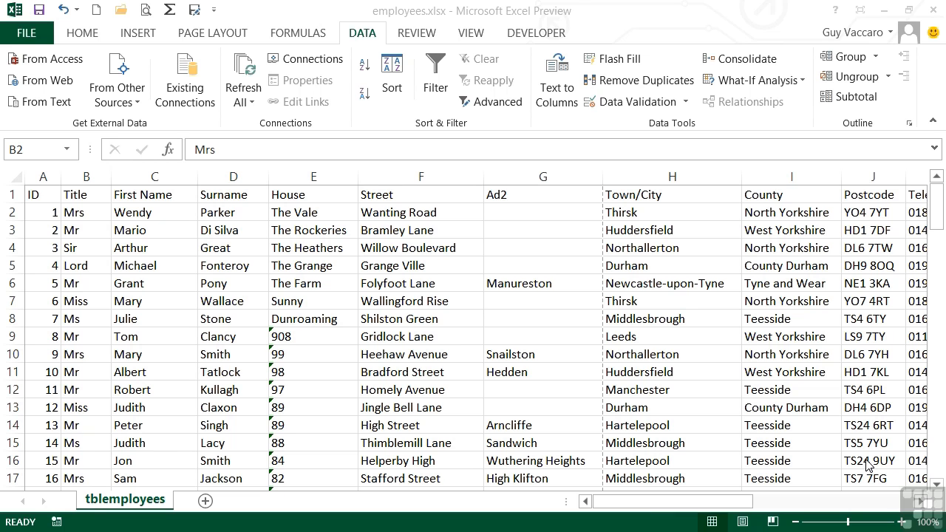
pyautogui.moveTo(551, 402)
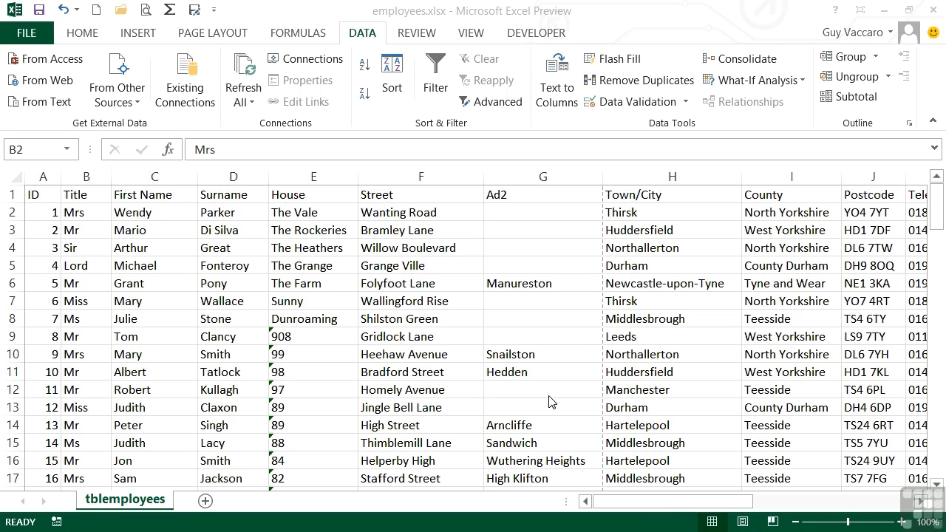
# Step: Bring up Remove Duplicates for the employees table with every column included
pyautogui.click(85, 213)
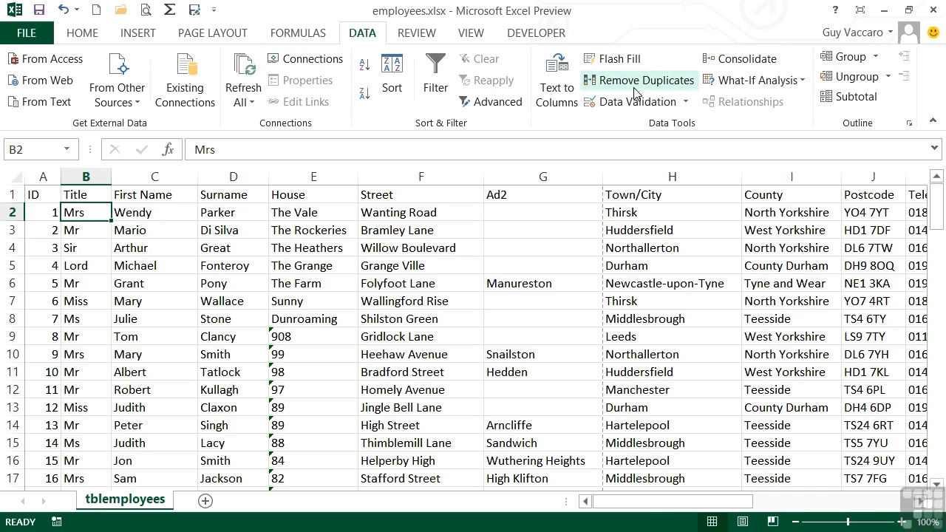
pyautogui.moveTo(639, 86)
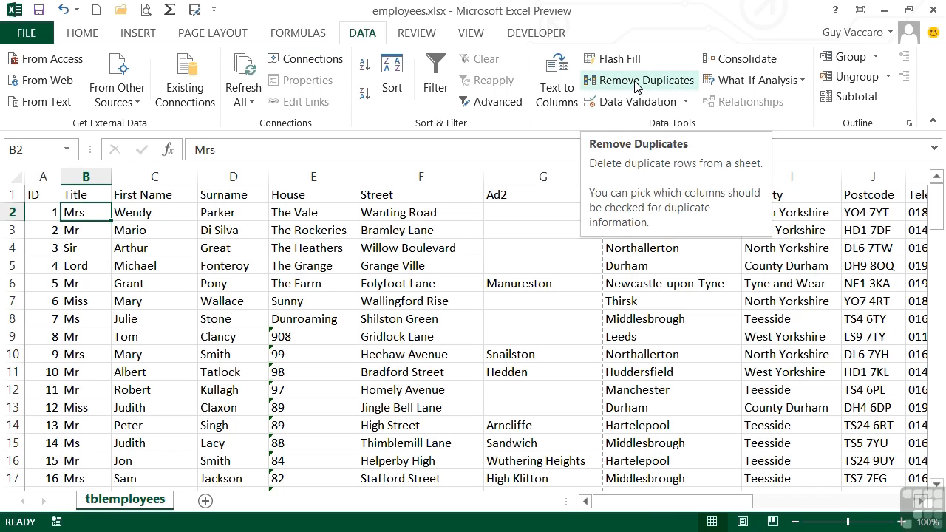
pyautogui.click(640, 80)
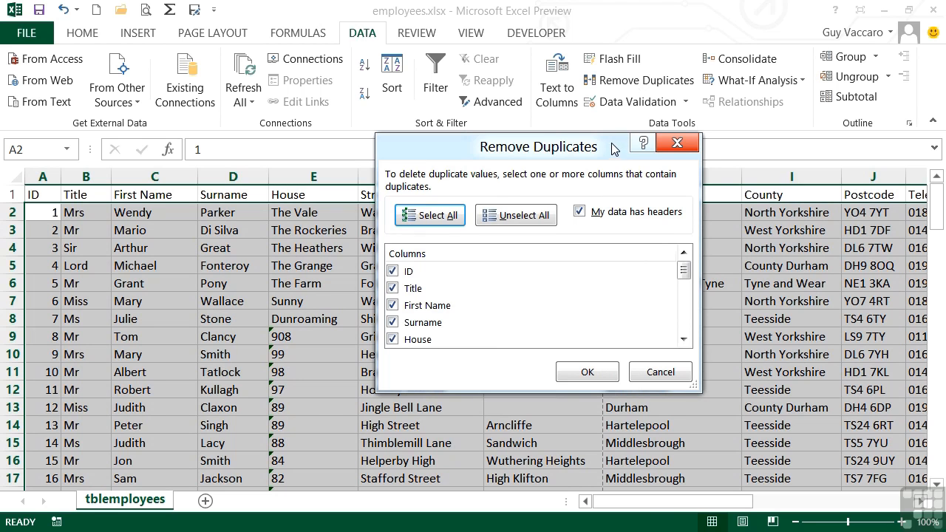
pyautogui.moveTo(538, 147); pyautogui.dragTo(447, 143)
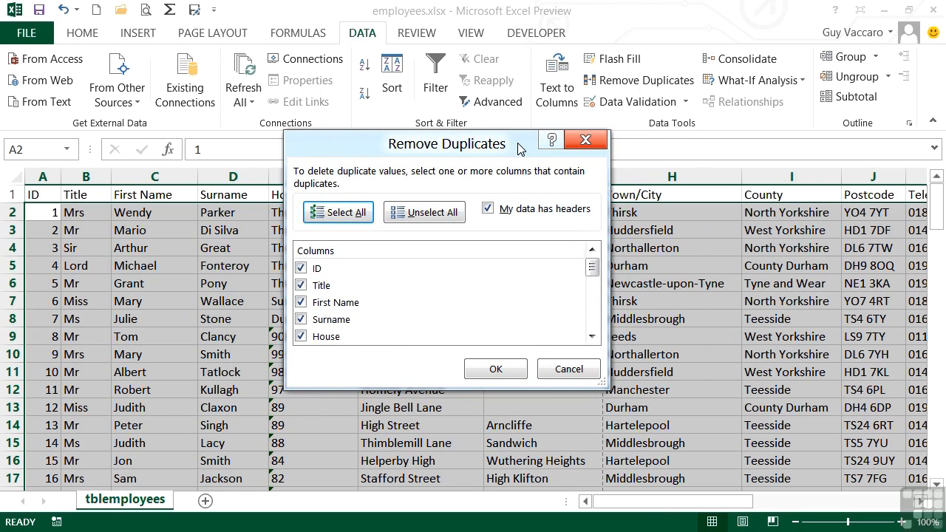
# Step: Toggle 'My data has headers' off and back on so the first row counts as headers
pyautogui.click(488, 209)
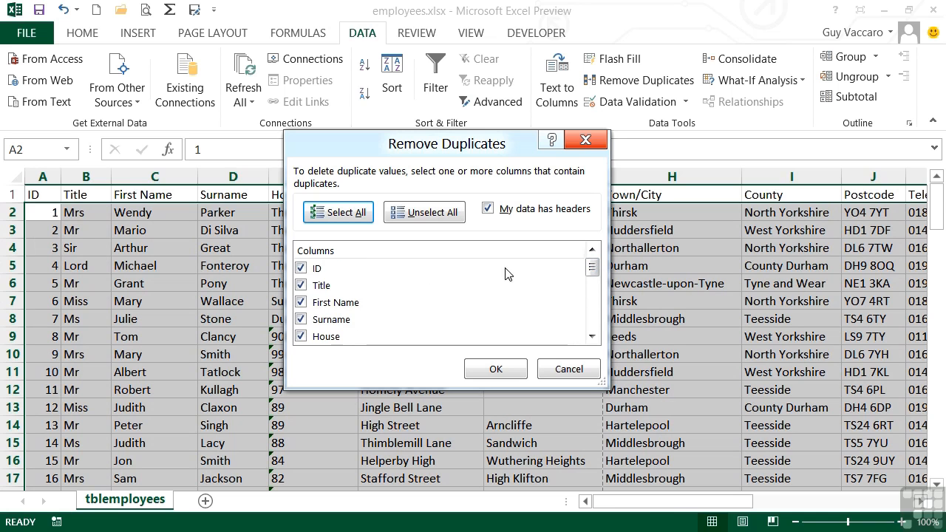
pyautogui.moveTo(352, 268)
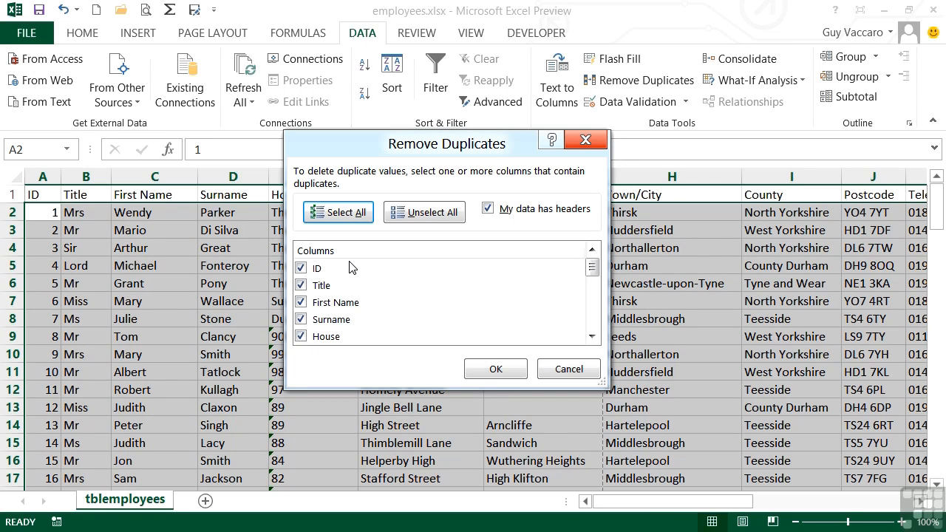
pyautogui.moveTo(378, 310)
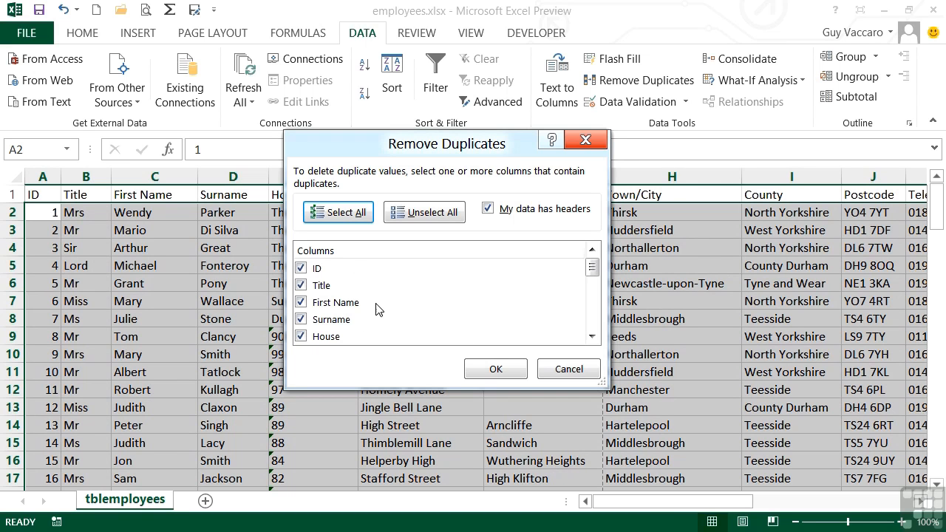
pyautogui.moveTo(533, 225)
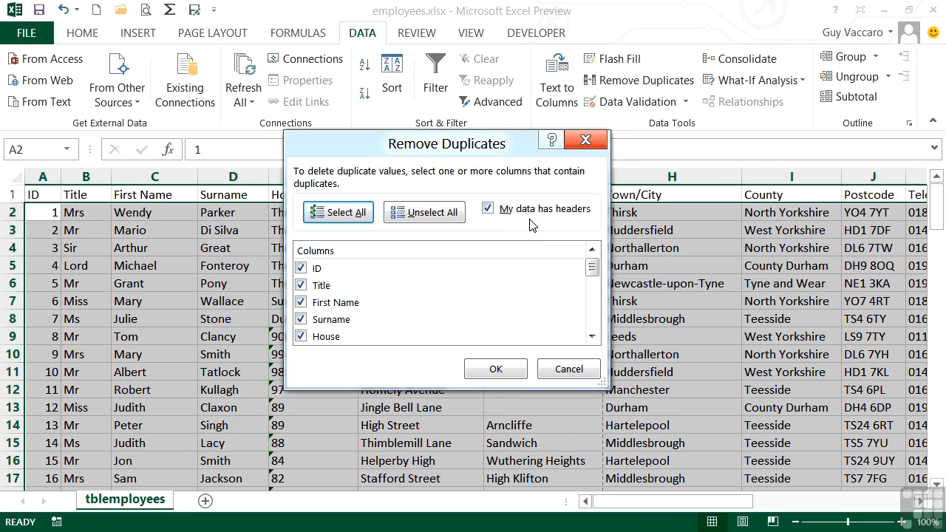
pyautogui.click(488, 208)
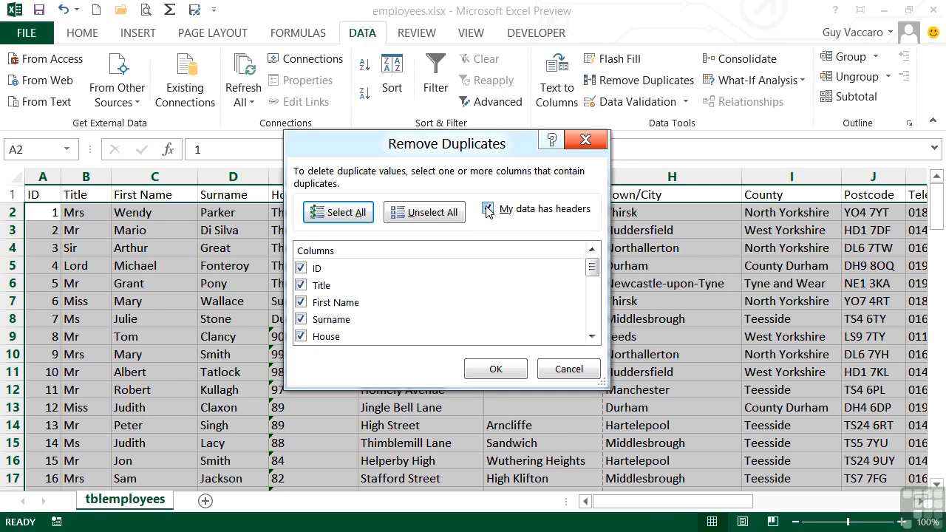
pyautogui.click(491, 210)
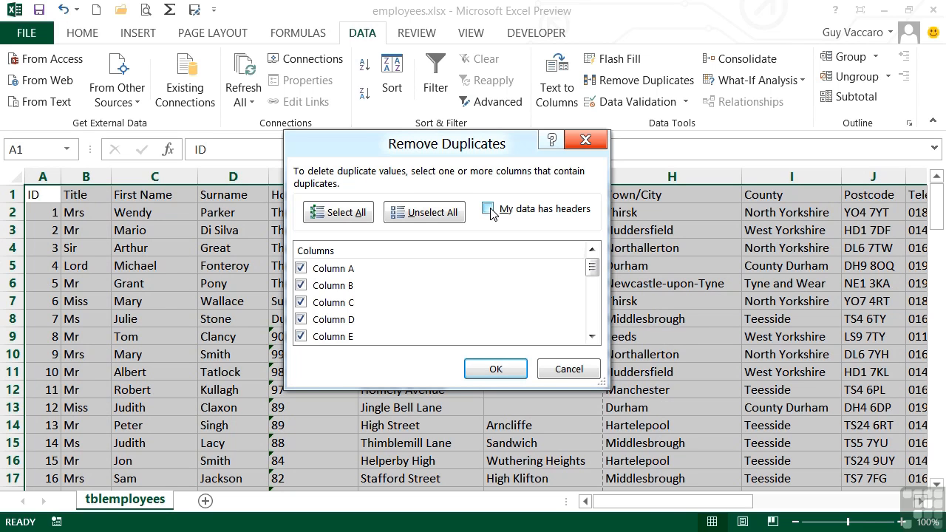
pyautogui.click(490, 209)
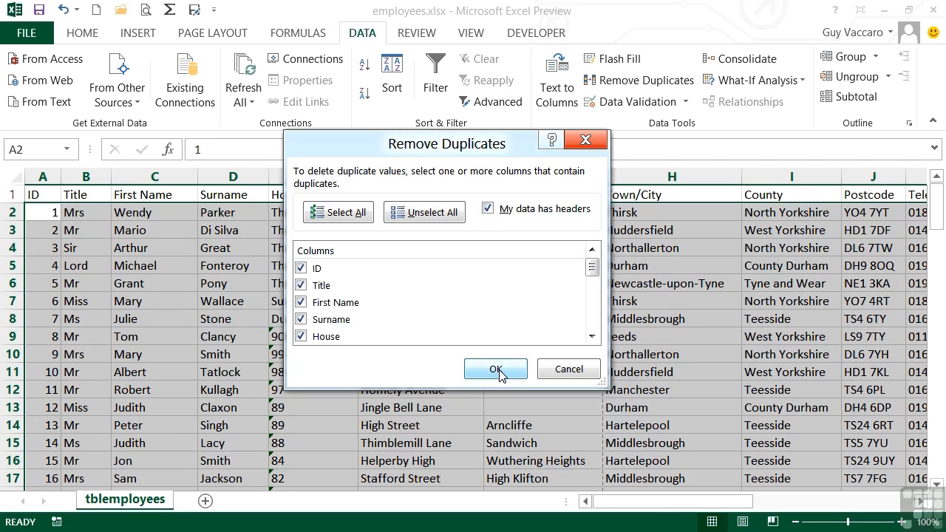
# Step: Run the check across all columns and acknowledge that no duplicates were found
pyautogui.click(496, 370)
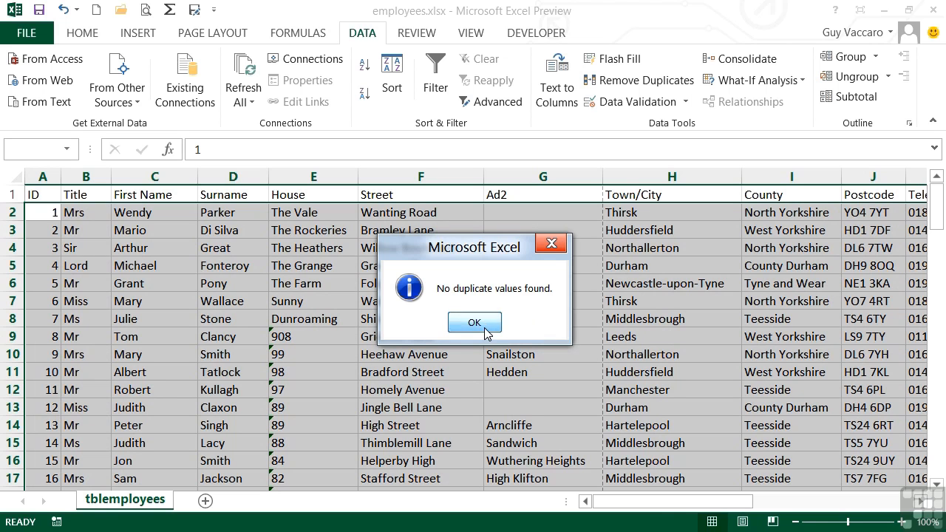
pyautogui.click(473, 323)
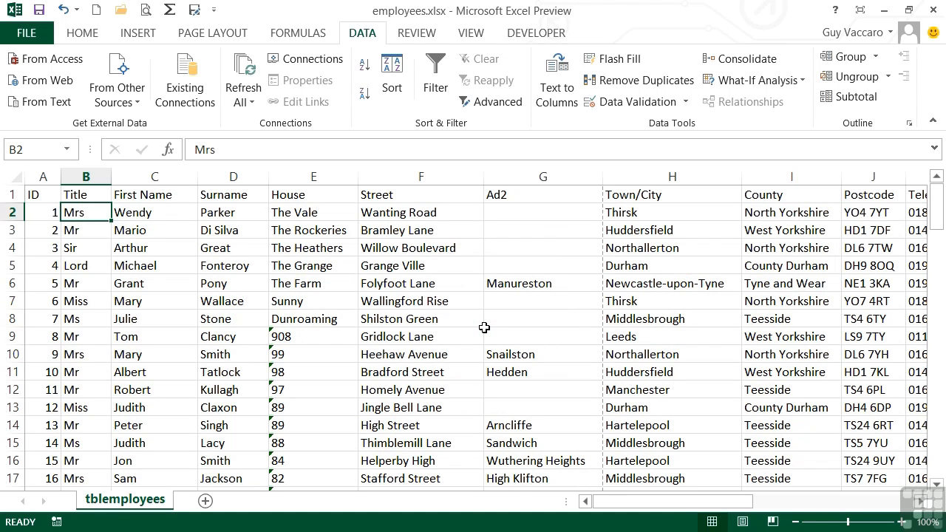
pyautogui.moveTo(467, 322)
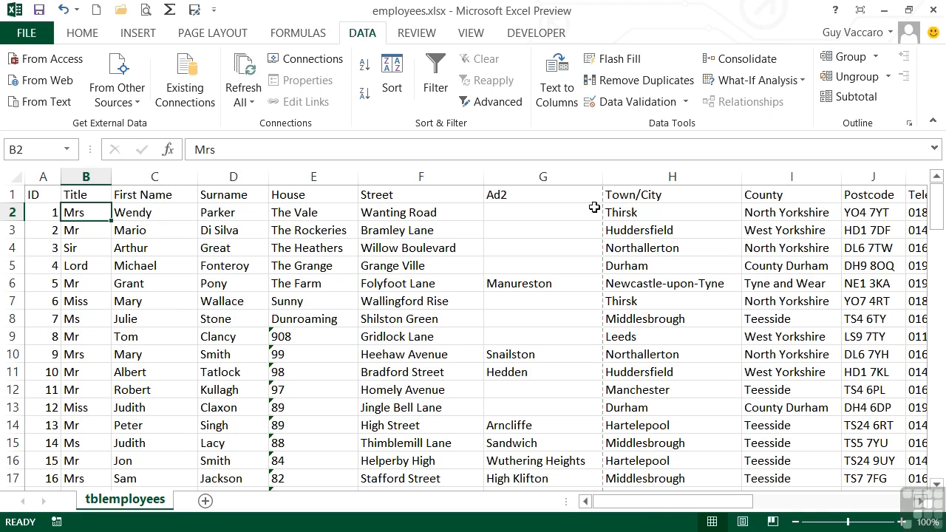
# Step: Reopen Remove Duplicates and exclude the ID column from the comparison
pyautogui.click(639, 80)
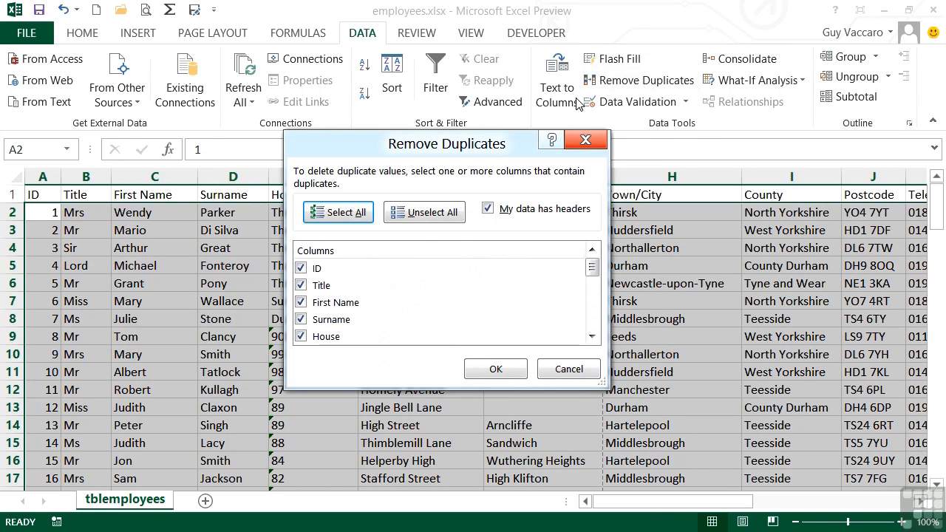
pyautogui.click(301, 268)
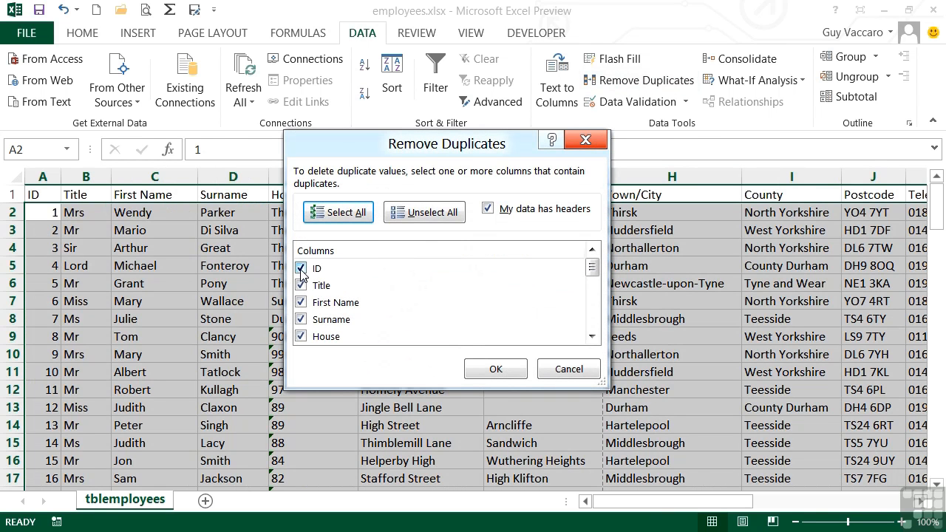
pyautogui.click(302, 268)
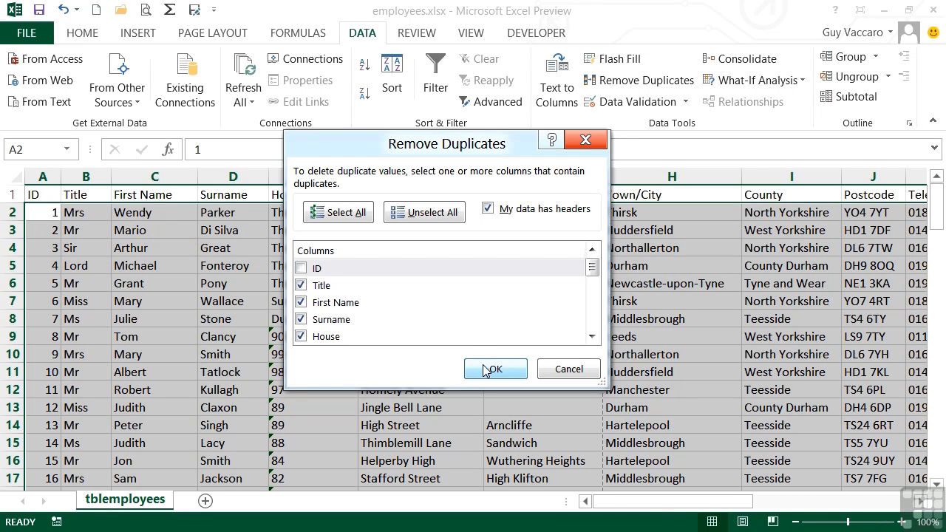
# Step: Remove the 6 rows duplicated in all columns except ID, leaving 100 unique records
pyautogui.click(493, 370)
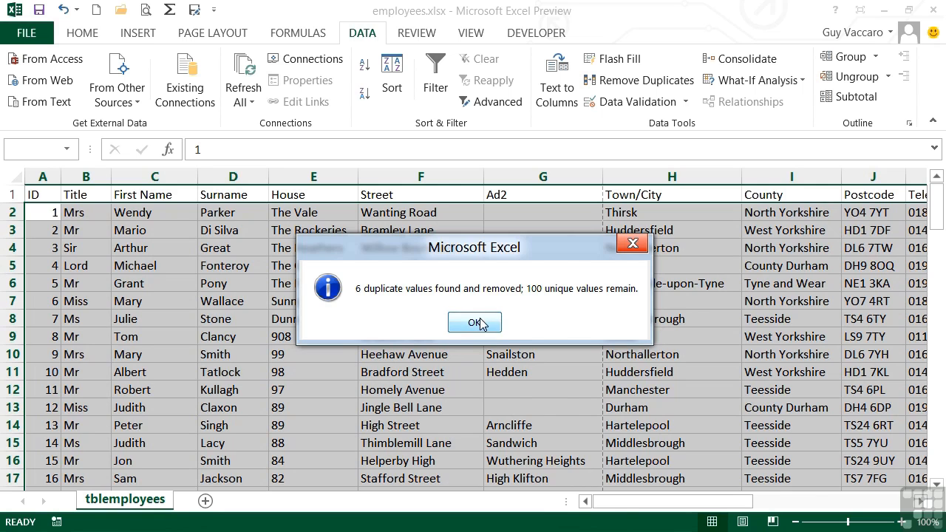
pyautogui.click(474, 322)
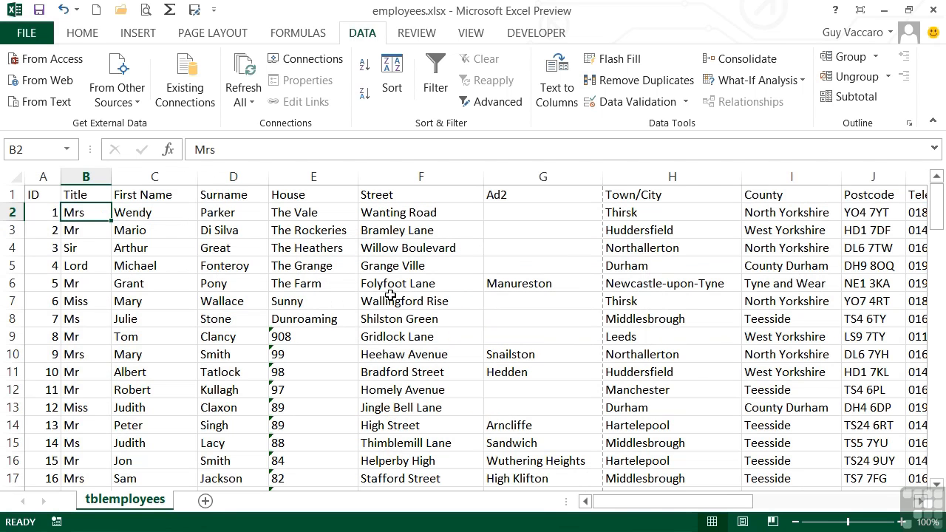
# Step: Undo the duplicate removal to restore the original employee rows
pyautogui.click(62, 11)
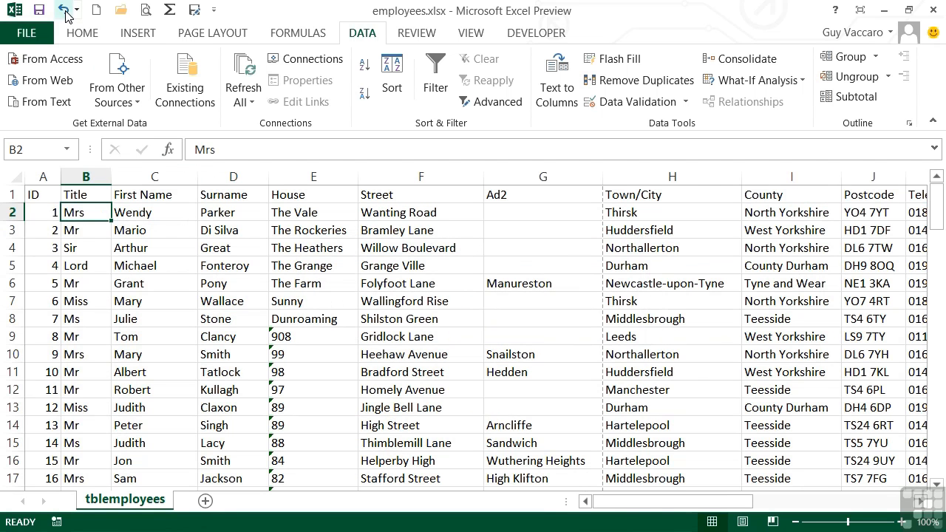
pyautogui.click(62, 9)
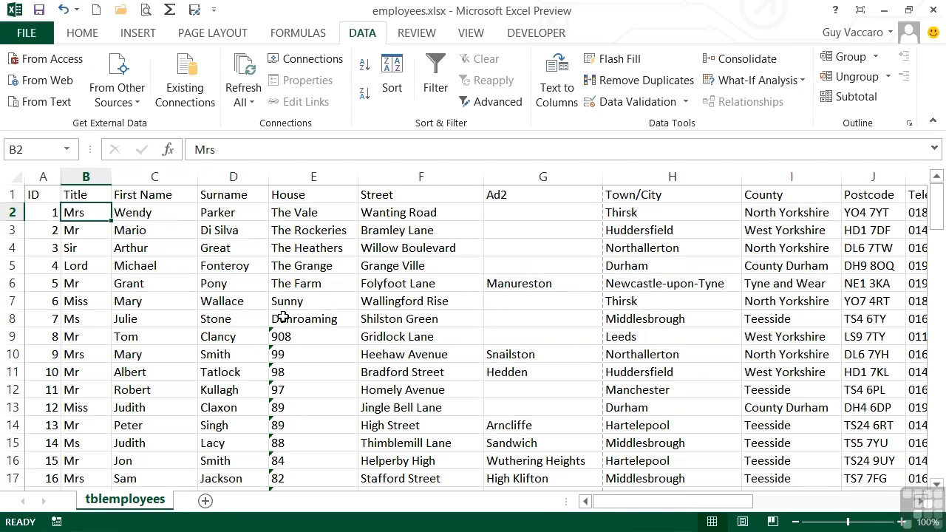